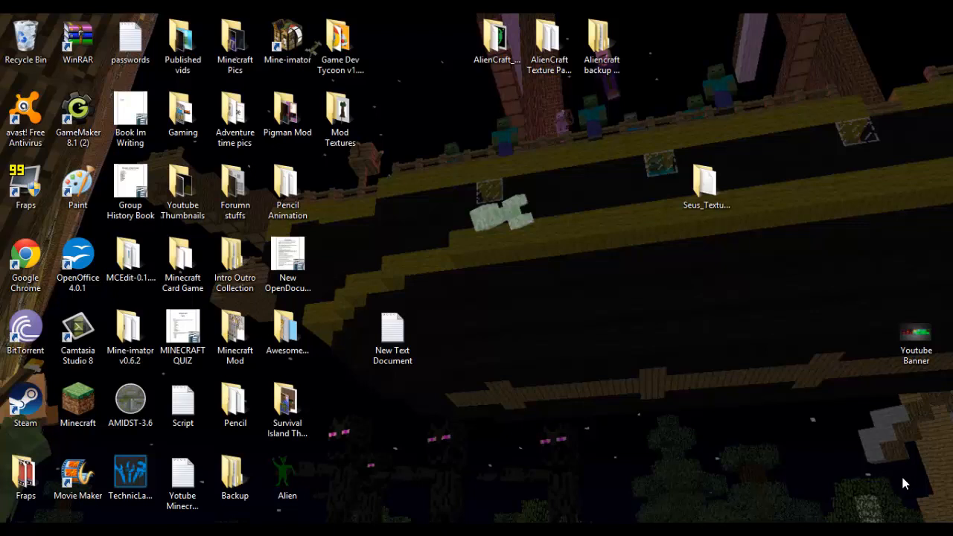
# Launch Google Chrome from its desktop shortcut
pyautogui.click(236, 266)
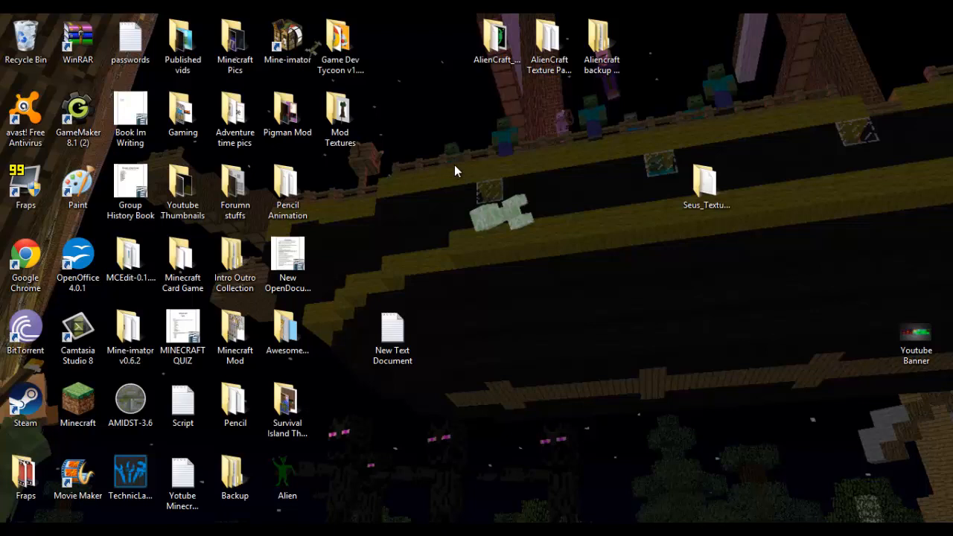
pyautogui.moveTo(479, 259)
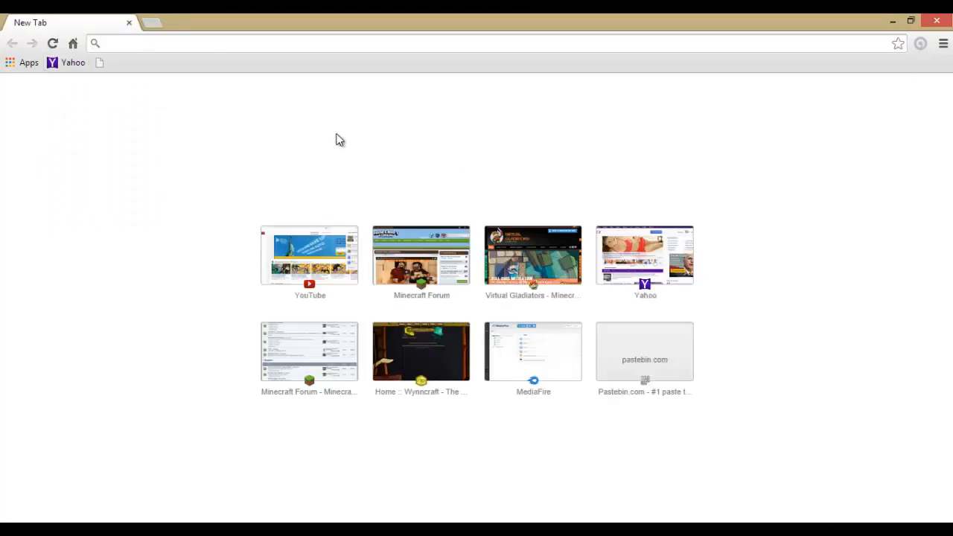
pyautogui.moveTo(221, 74)
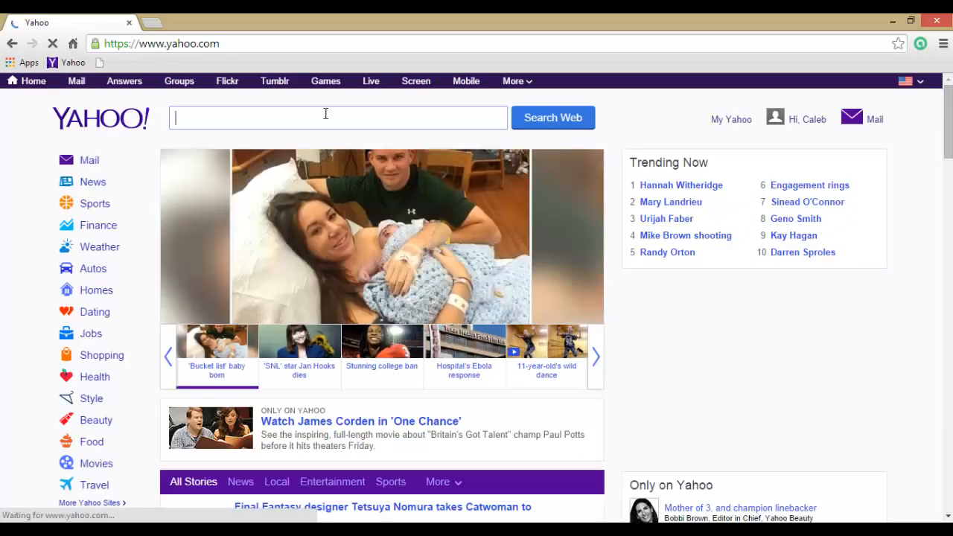
# Search Yahoo for 'mcreator' and open the official MCreator site from the top result
pyautogui.write('mcreator')
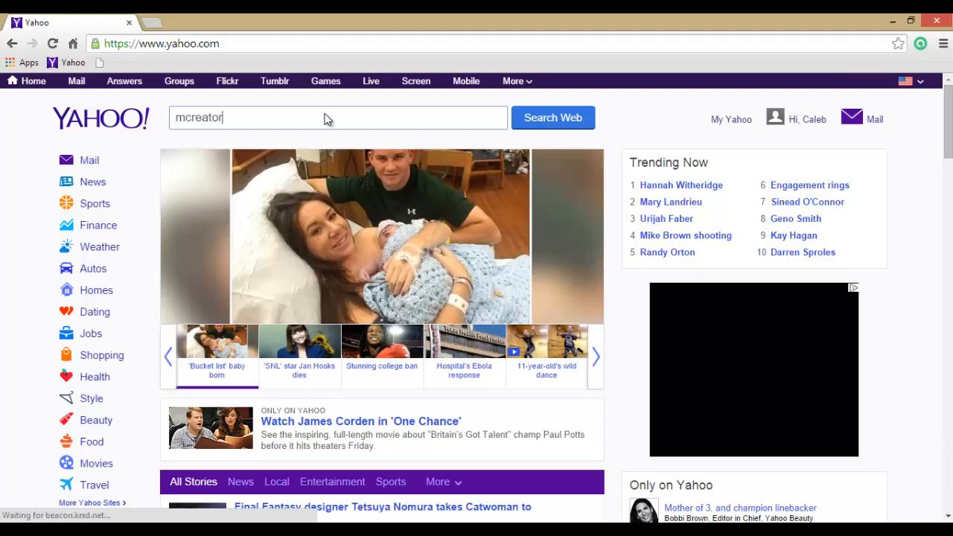
pyautogui.click(553, 118)
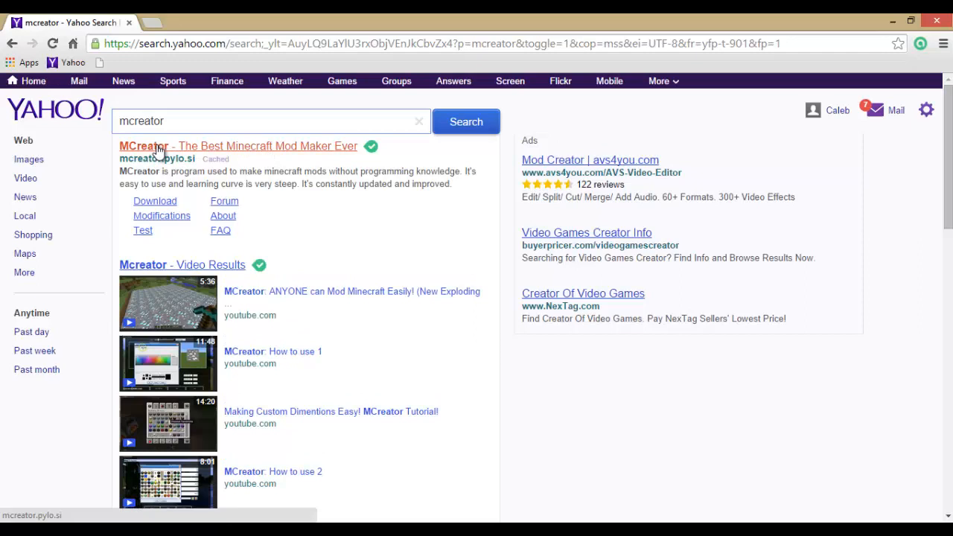
pyautogui.click(164, 146)
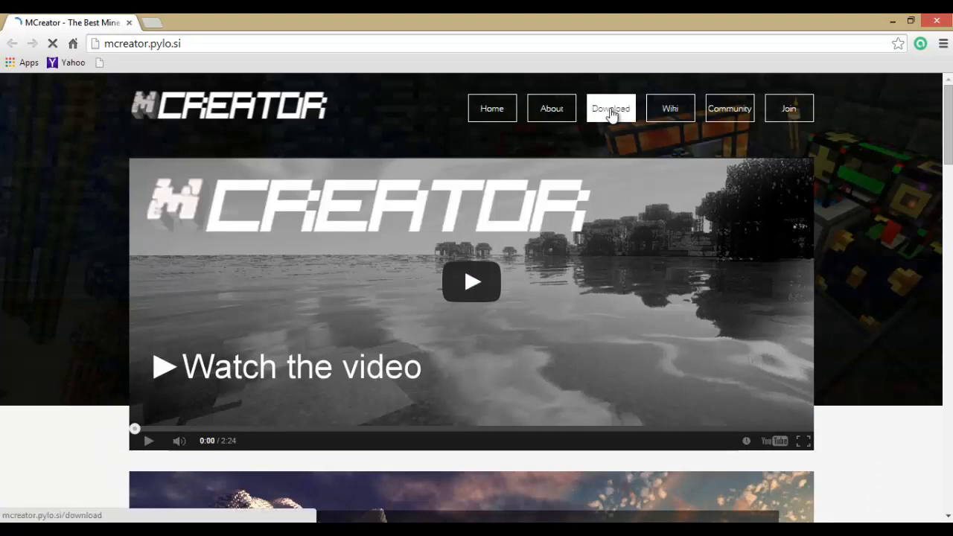
# Go to the Download page and choose the 1.5.1 [1.7.10] EXE link, landing on the adf.ly ad page
pyautogui.click(611, 107)
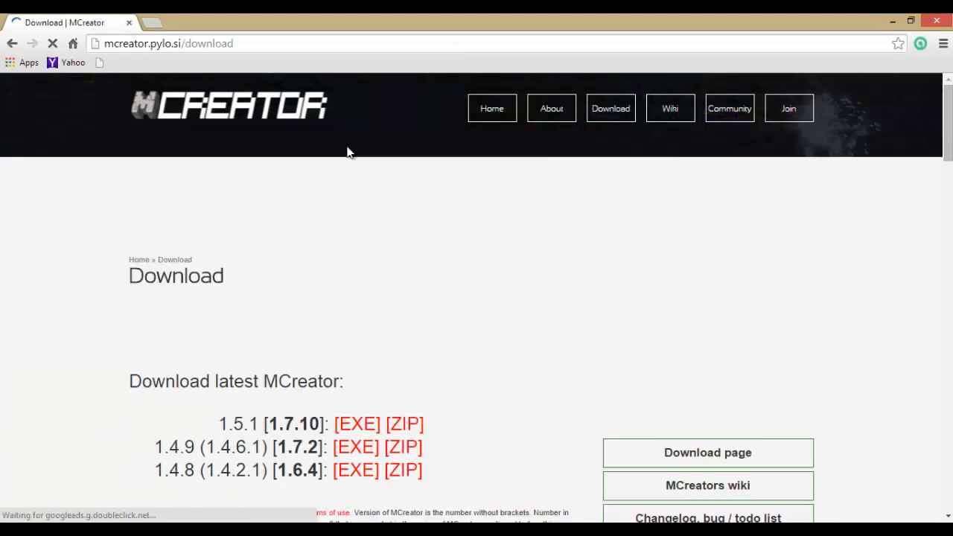
pyautogui.scroll(-3)
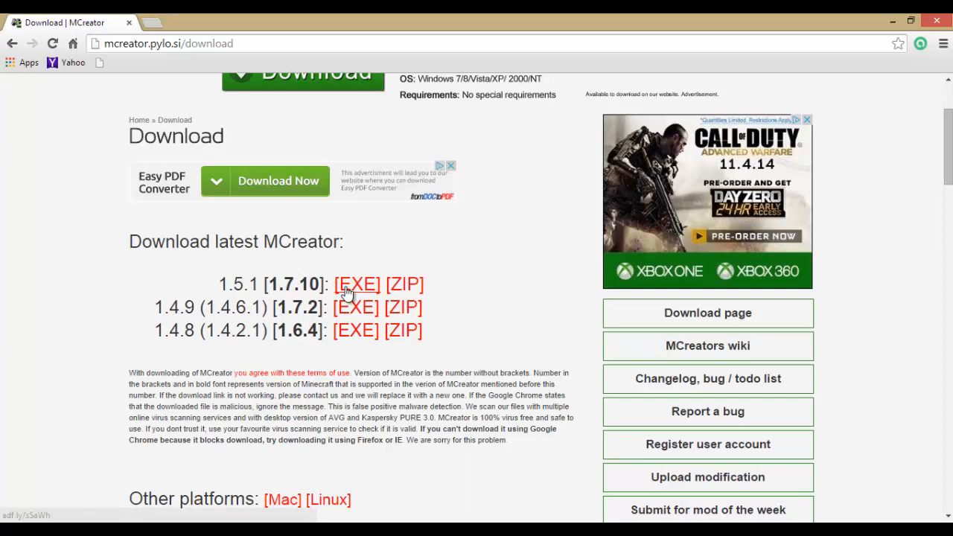
pyautogui.click(358, 285)
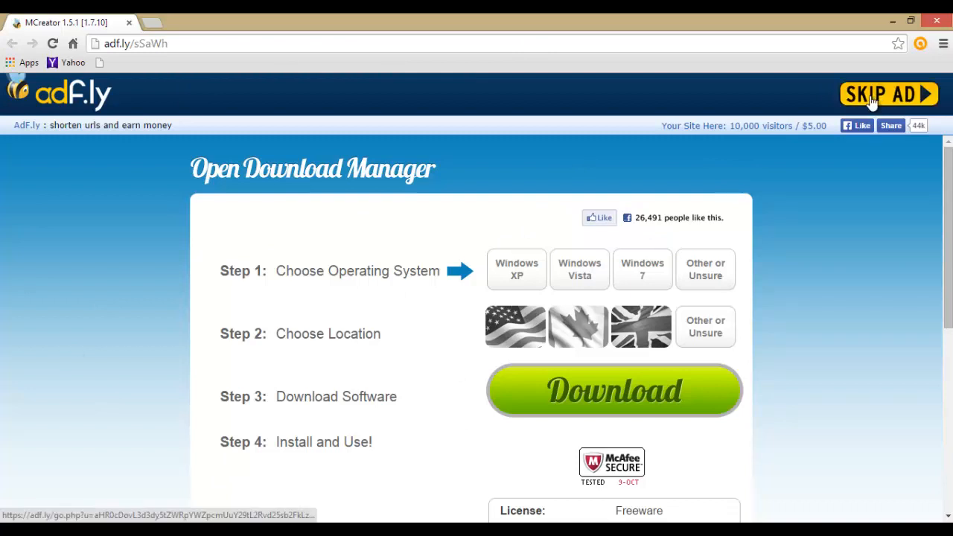
# Skip the adf.ly ad, start the MCreator 1.5.1 .exe download on MediaFire, and return from the popup tab
pyautogui.click(888, 94)
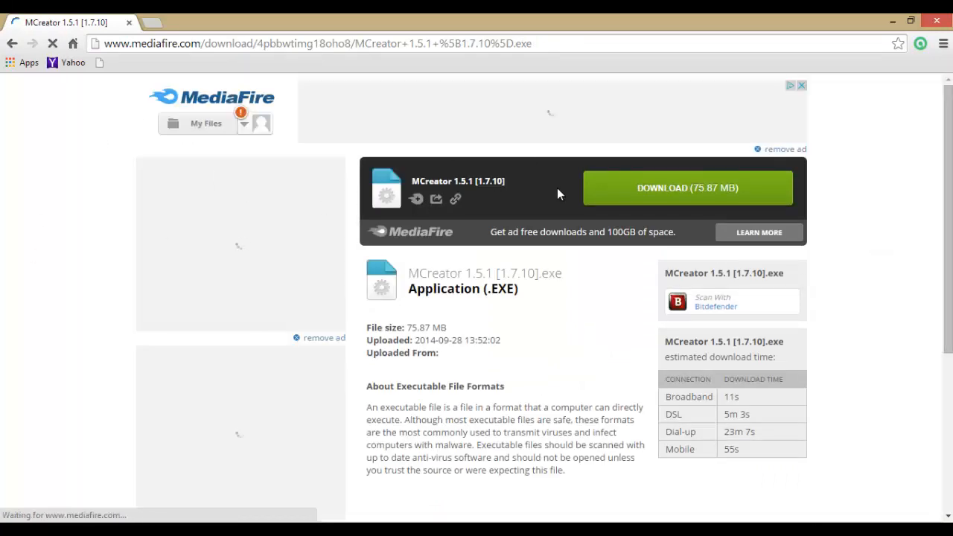
pyautogui.click(686, 187)
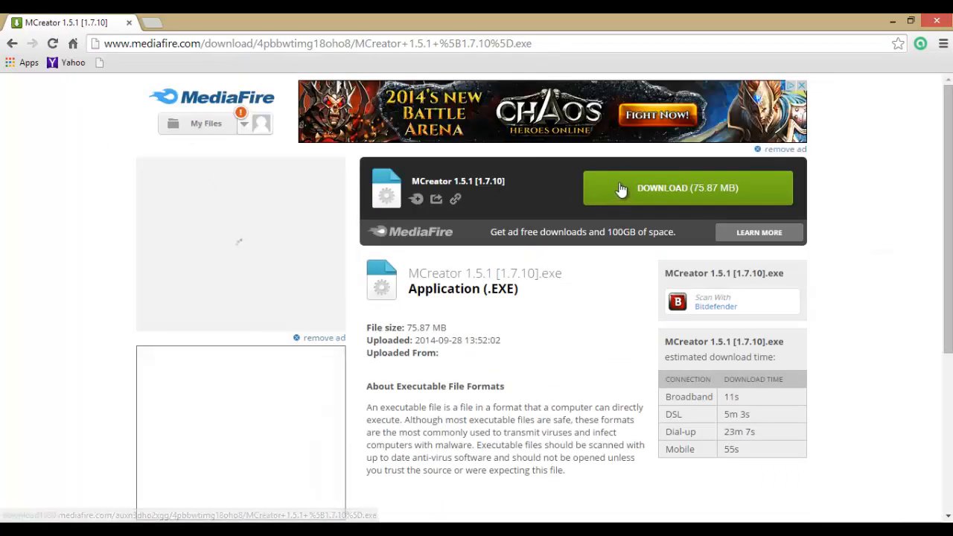
pyautogui.click(686, 188)
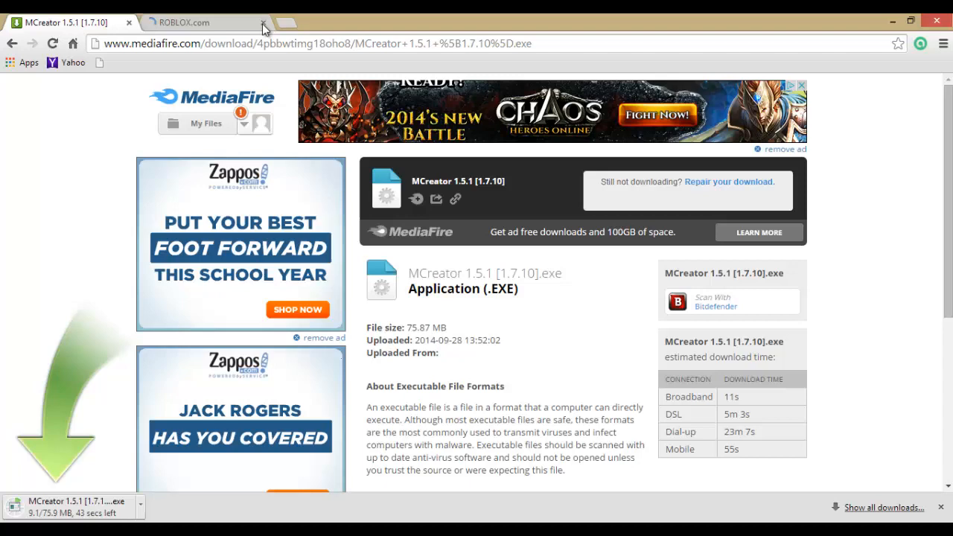
pyautogui.click(185, 22)
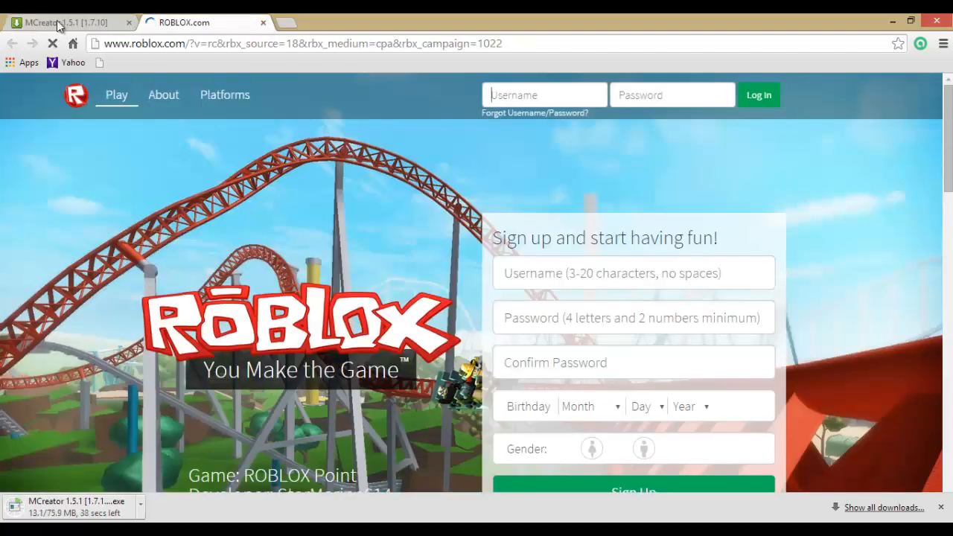
pyautogui.click(63, 22)
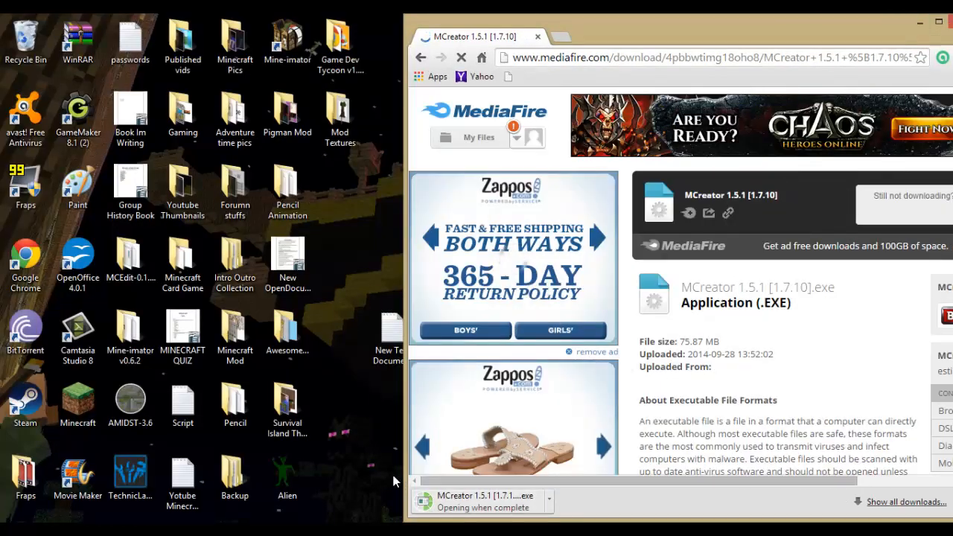
pyautogui.moveTo(355, 381)
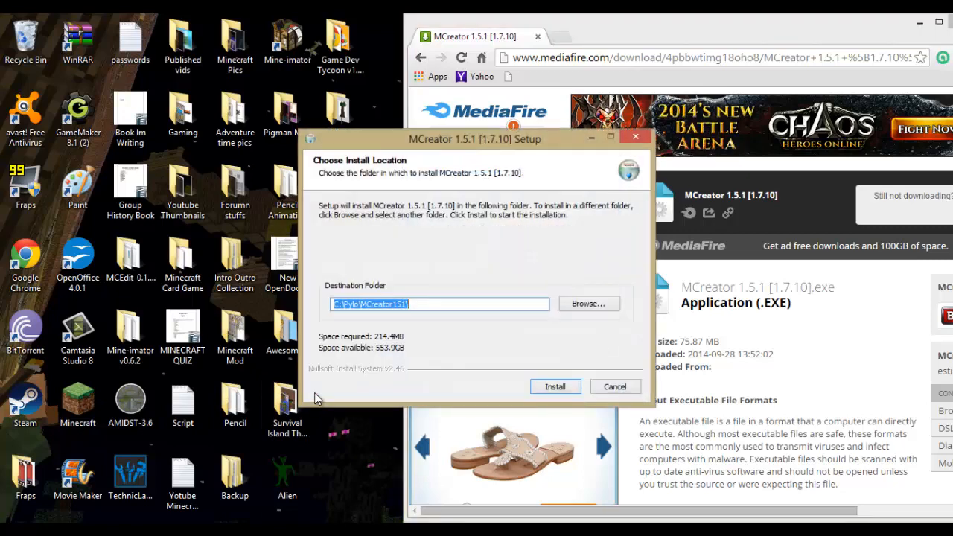
pyautogui.moveTo(441, 320)
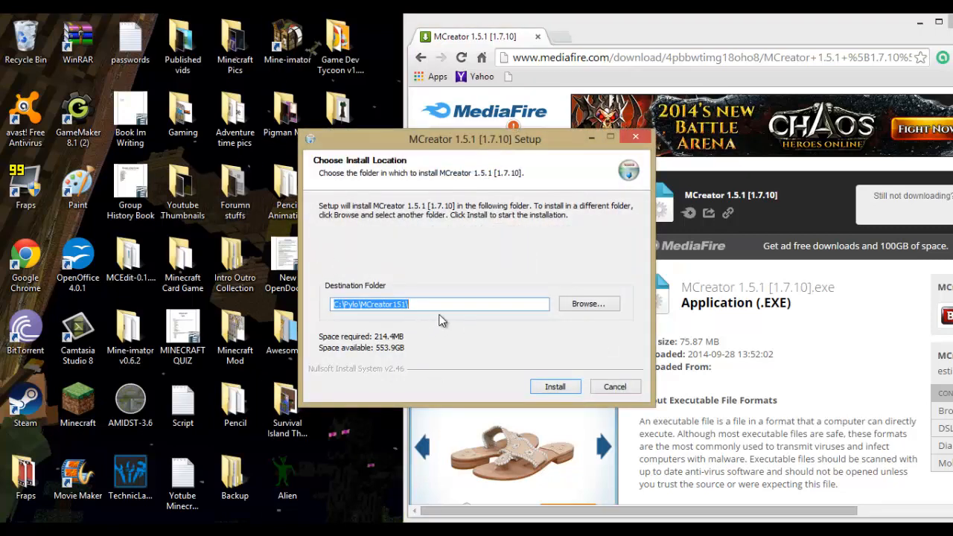
# Install MCreator 1.5.1 into the default folder and close the finished setup wizard
pyautogui.click(554, 387)
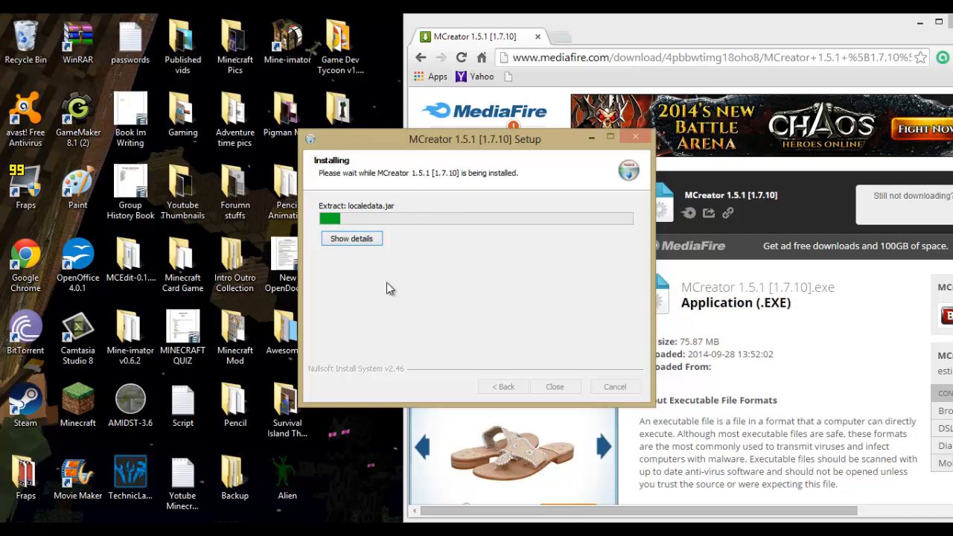
pyautogui.moveTo(382, 301)
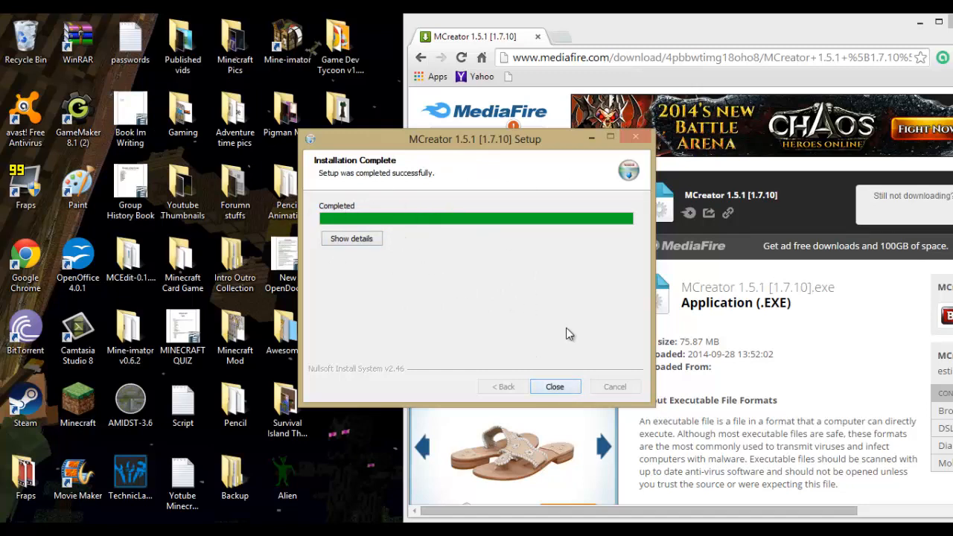
pyautogui.click(554, 386)
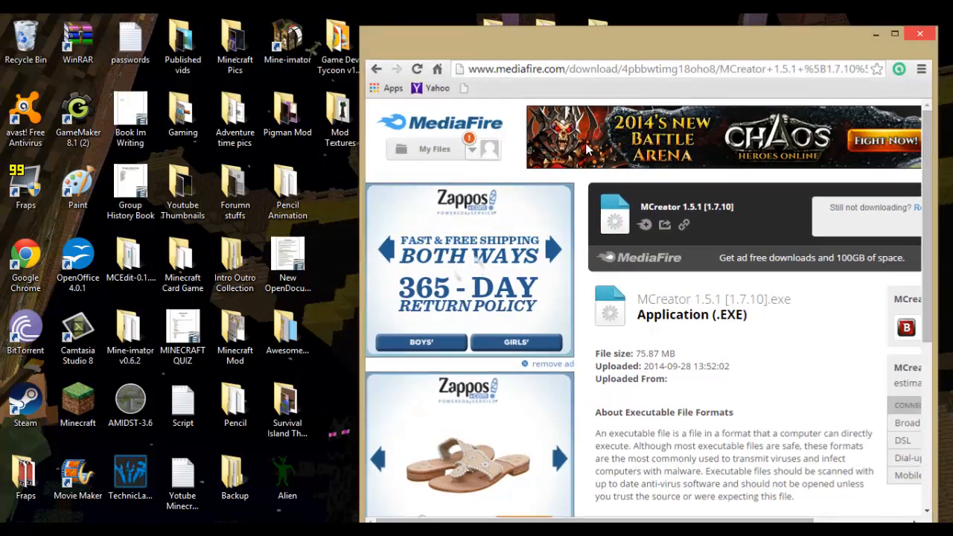
pyautogui.click(920, 32)
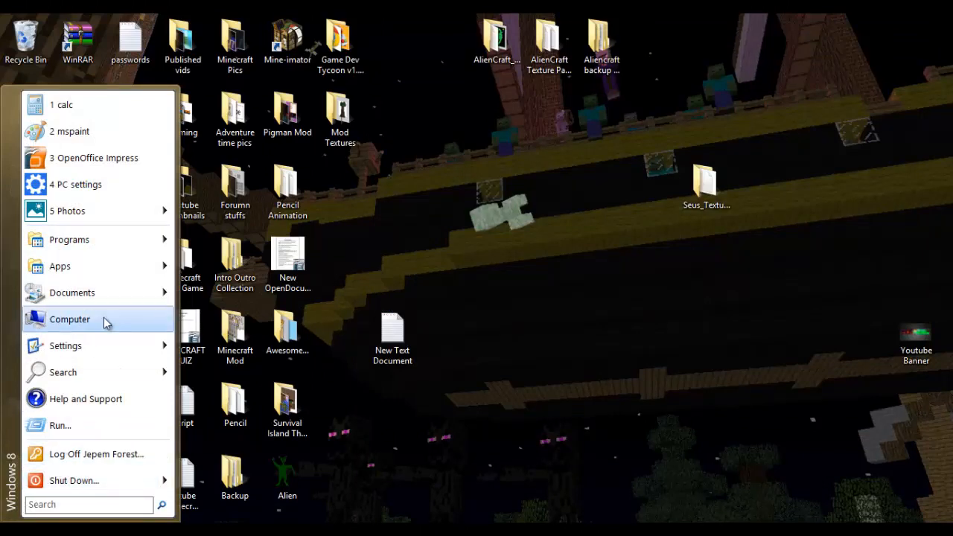
pyautogui.click(68, 319)
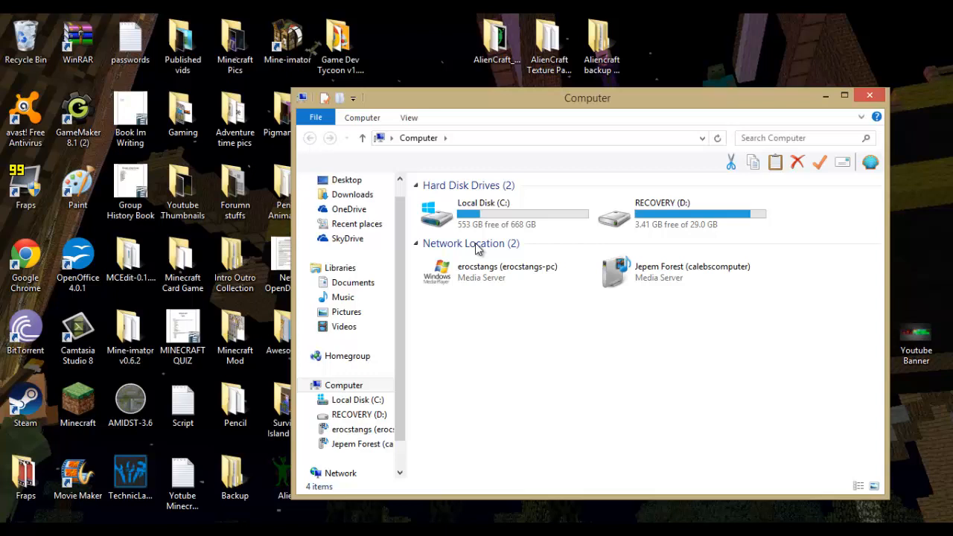
pyautogui.moveTo(447, 216)
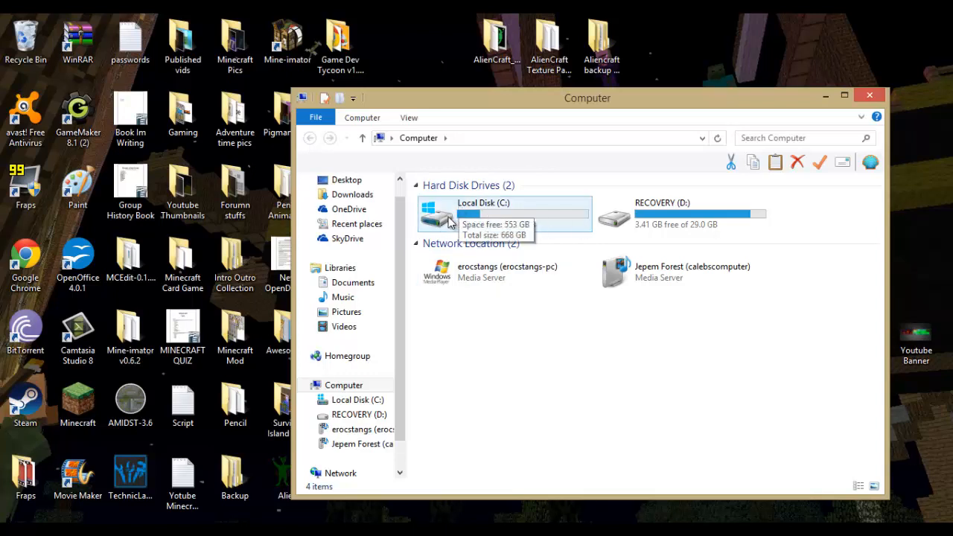
pyautogui.moveTo(456, 215)
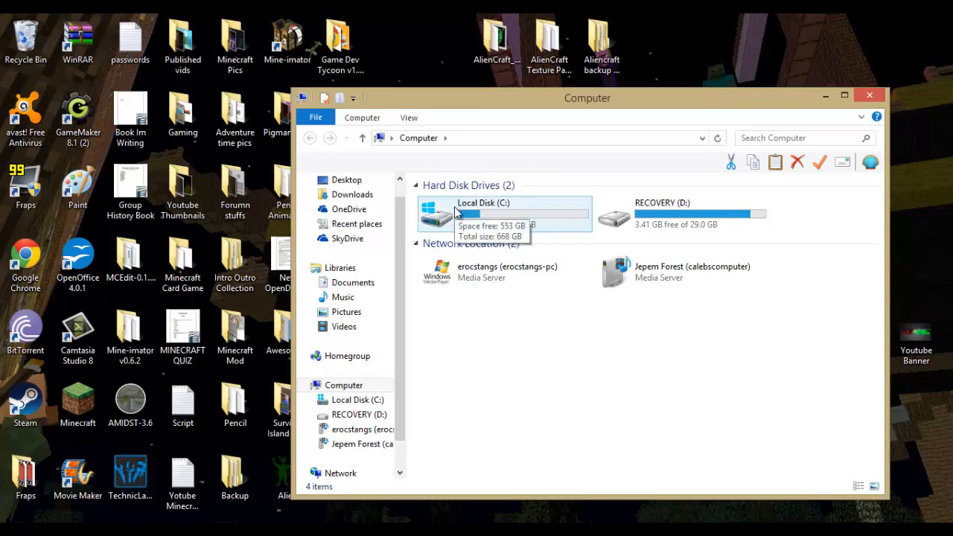
pyautogui.doubleClick(482, 211)
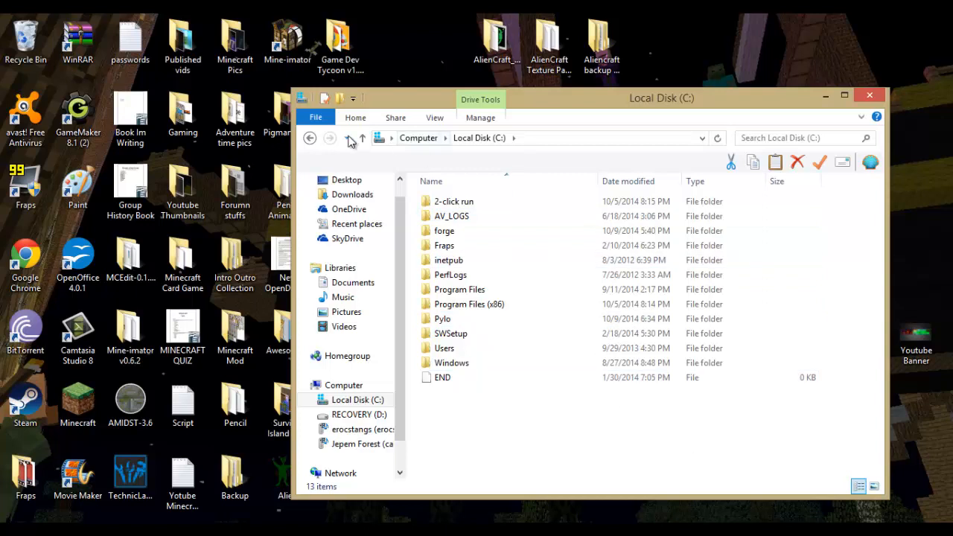
pyautogui.click(461, 216)
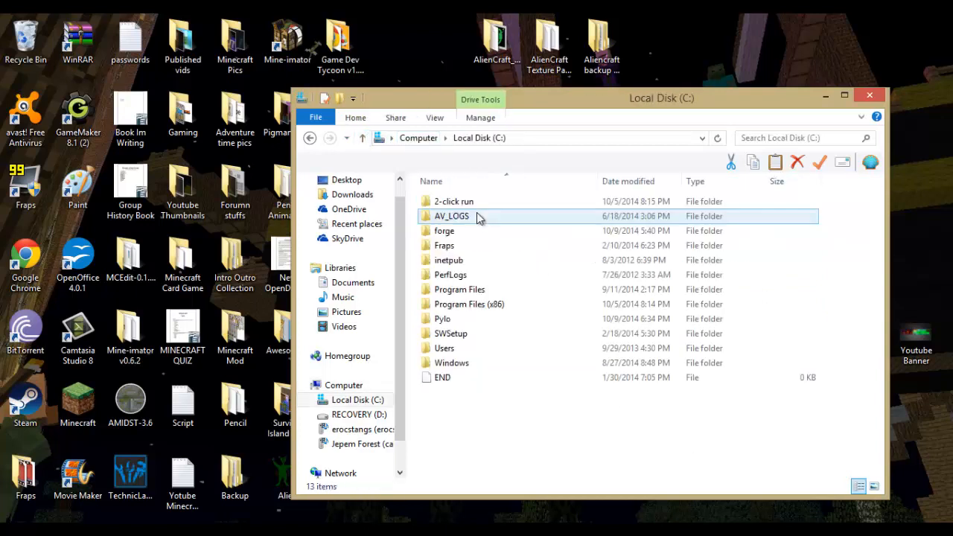
pyautogui.moveTo(461, 318)
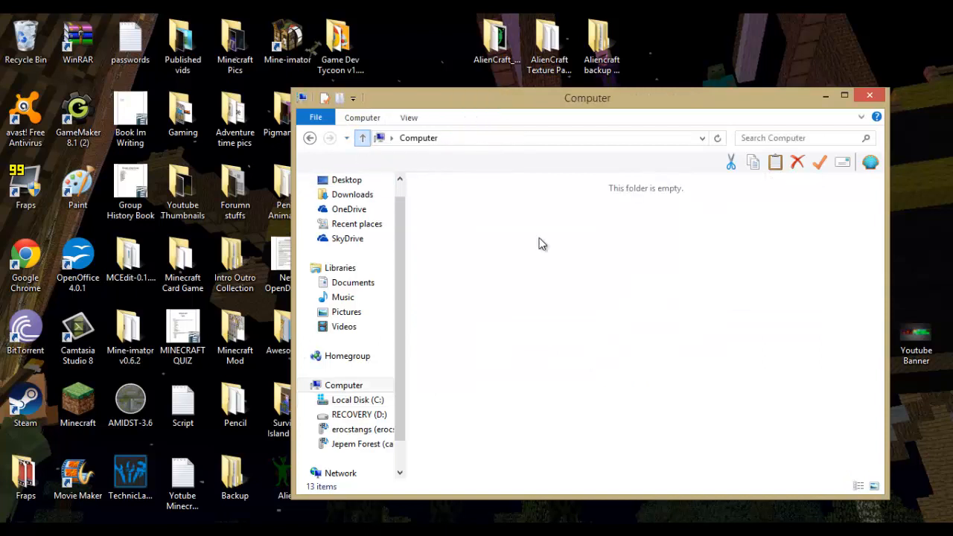
# Navigate Local Disk (C:) > Pylo > MCreator151 and launch the MCreator application
pyautogui.click(504, 214)
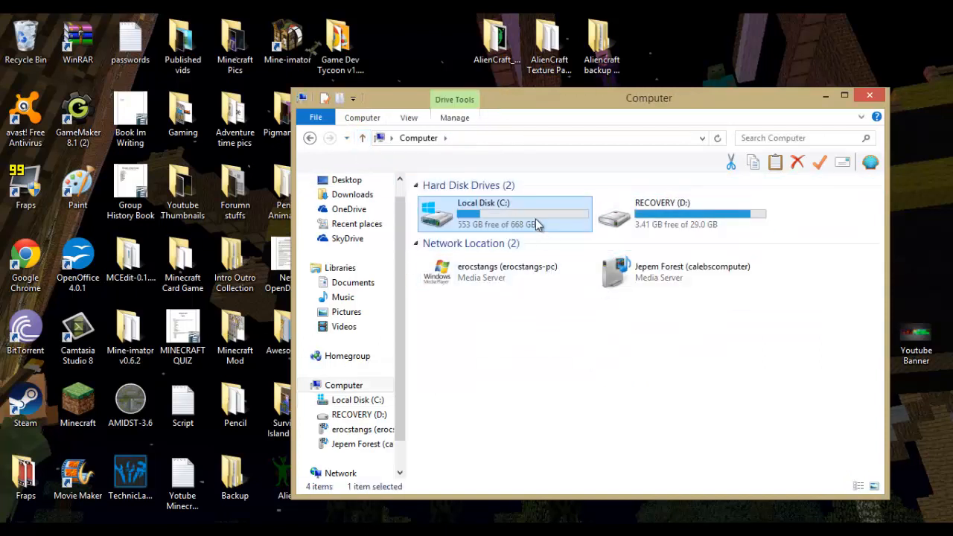
pyautogui.doubleClick(504, 215)
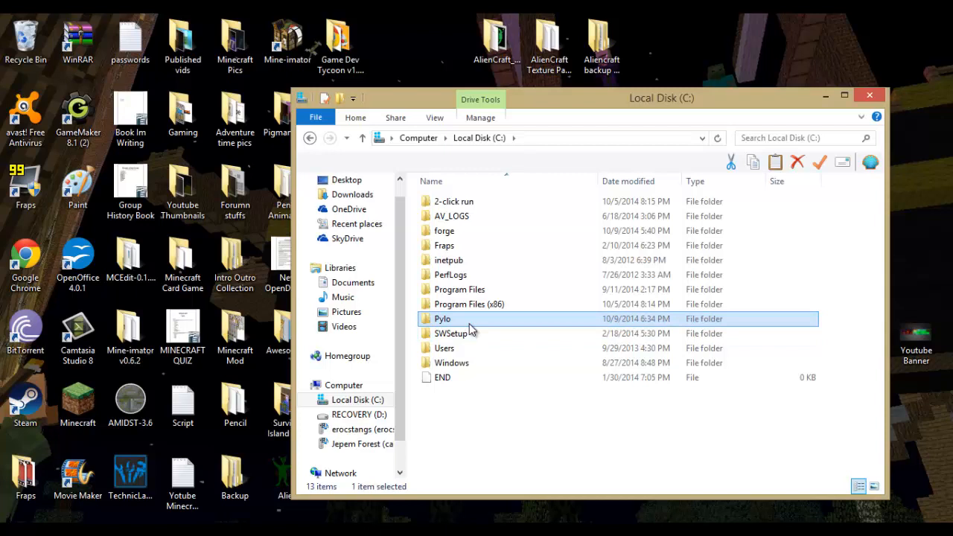
pyautogui.doubleClick(443, 319)
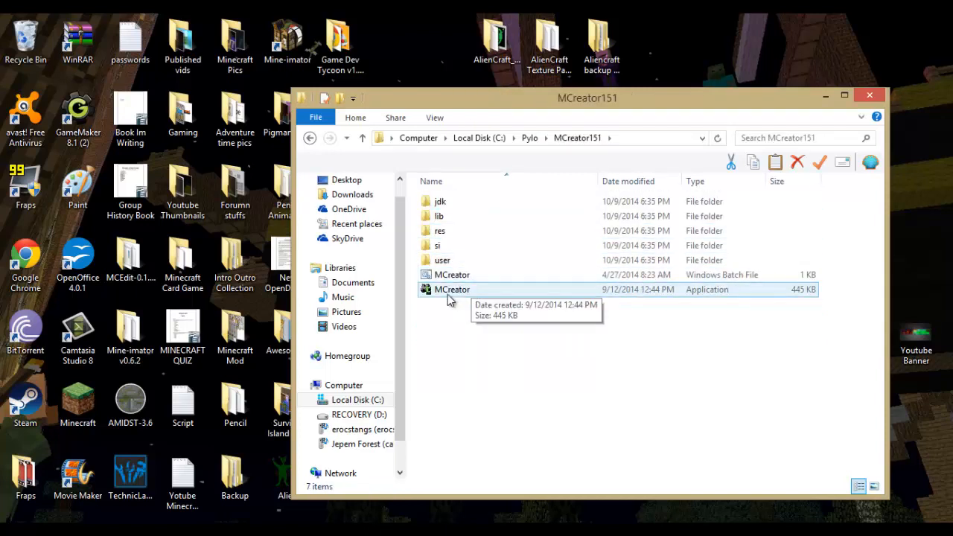
pyautogui.click(451, 289)
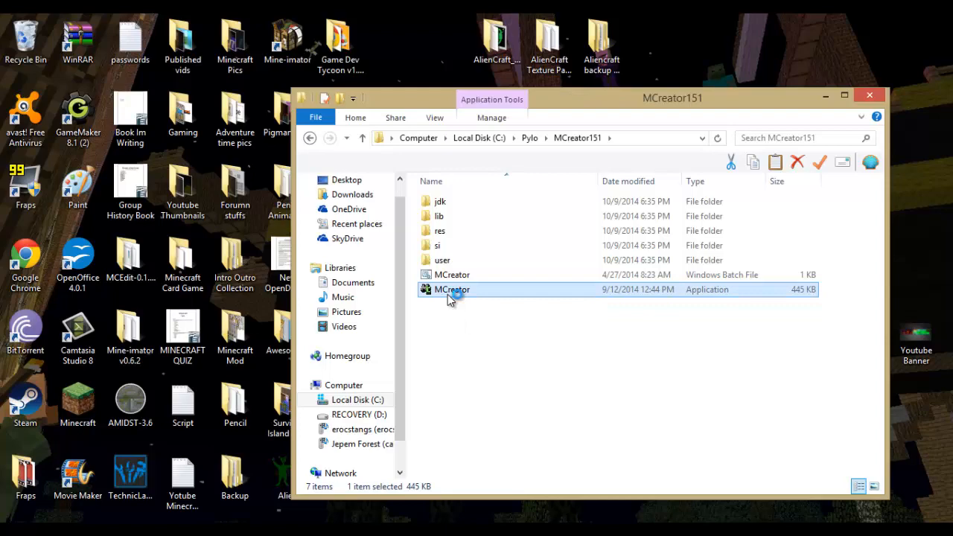
pyautogui.doubleClick(452, 289)
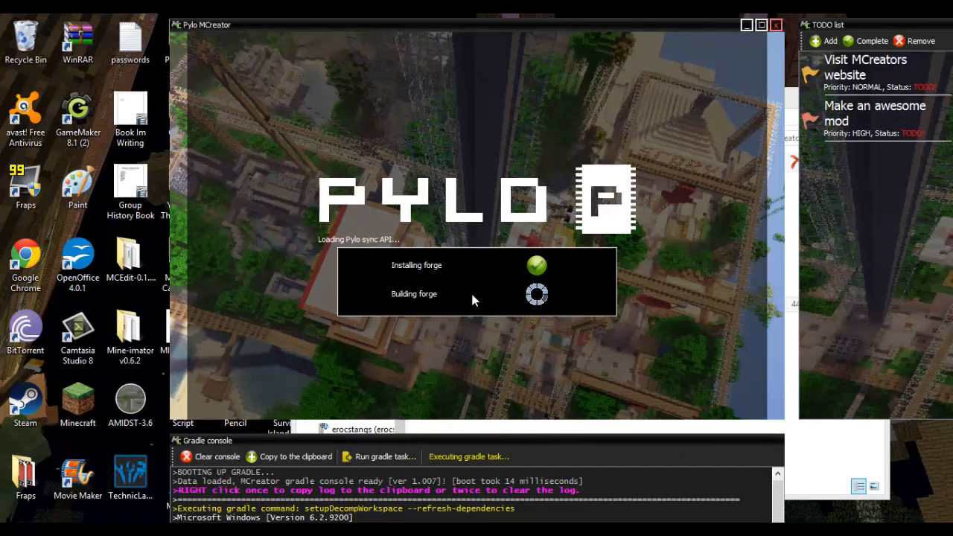
pyautogui.moveTo(483, 351)
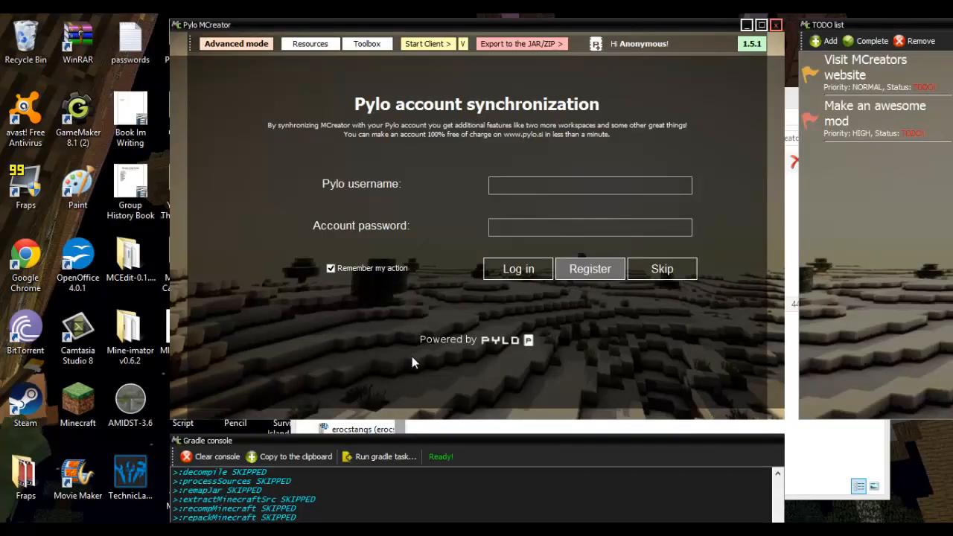
pyautogui.moveTo(510, 349)
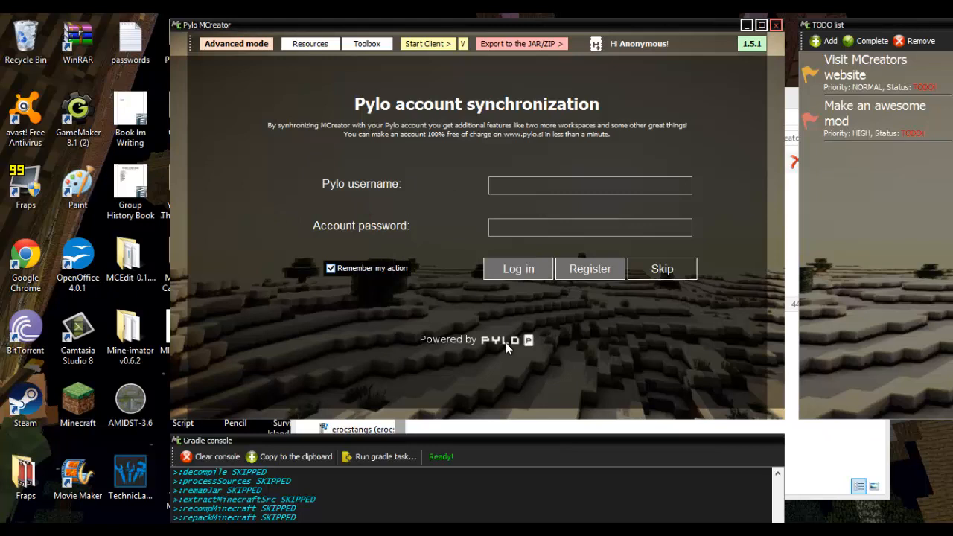
pyautogui.moveTo(414, 189)
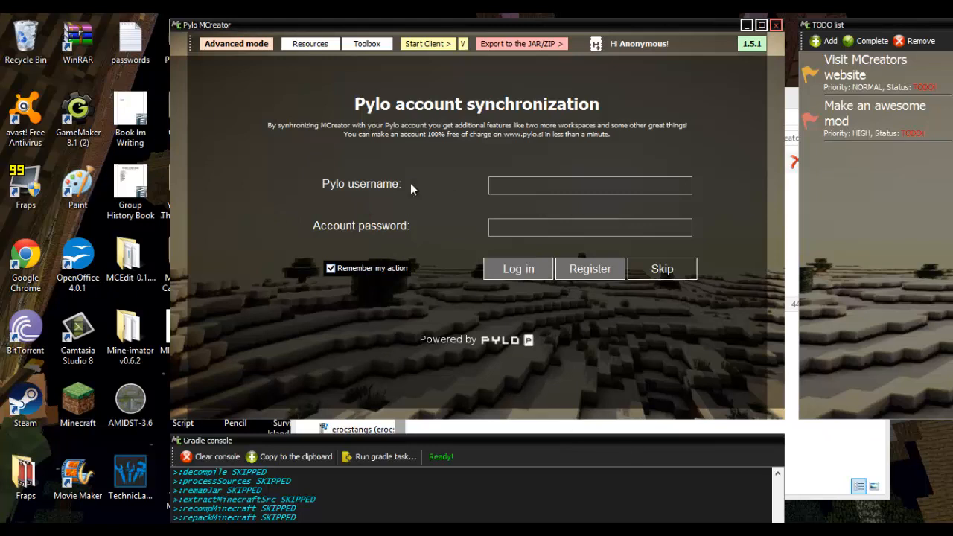
pyautogui.moveTo(459, 101)
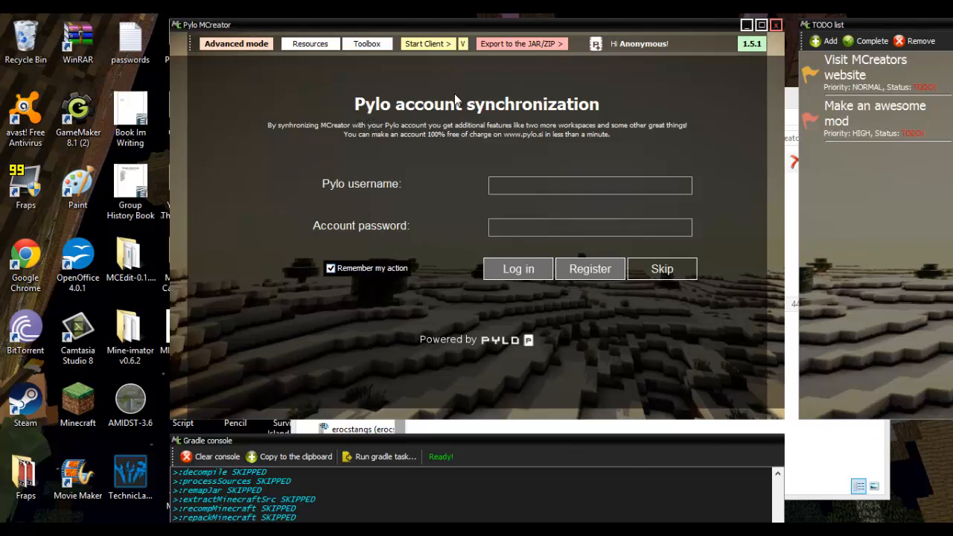
pyautogui.moveTo(325, 304)
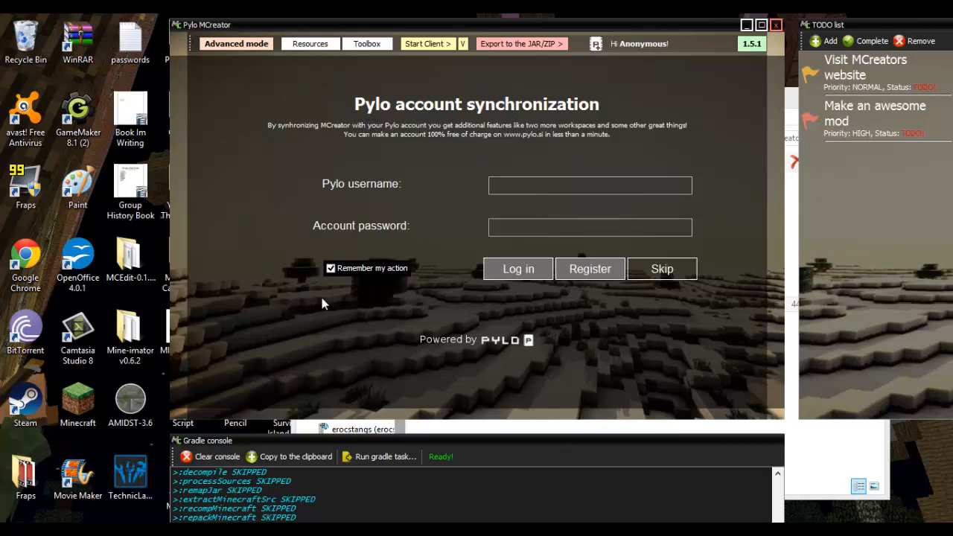
pyautogui.moveTo(483, 206)
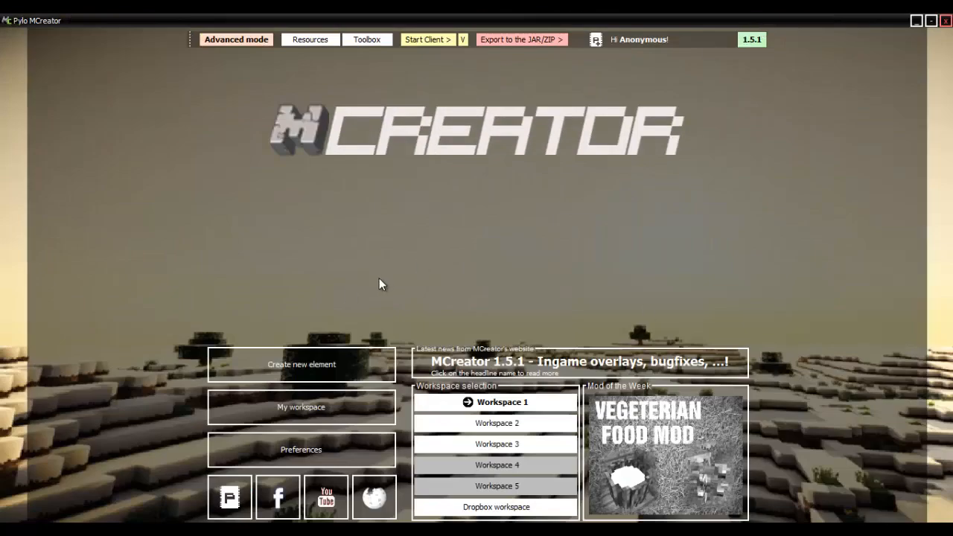
pyautogui.moveTo(419, 199)
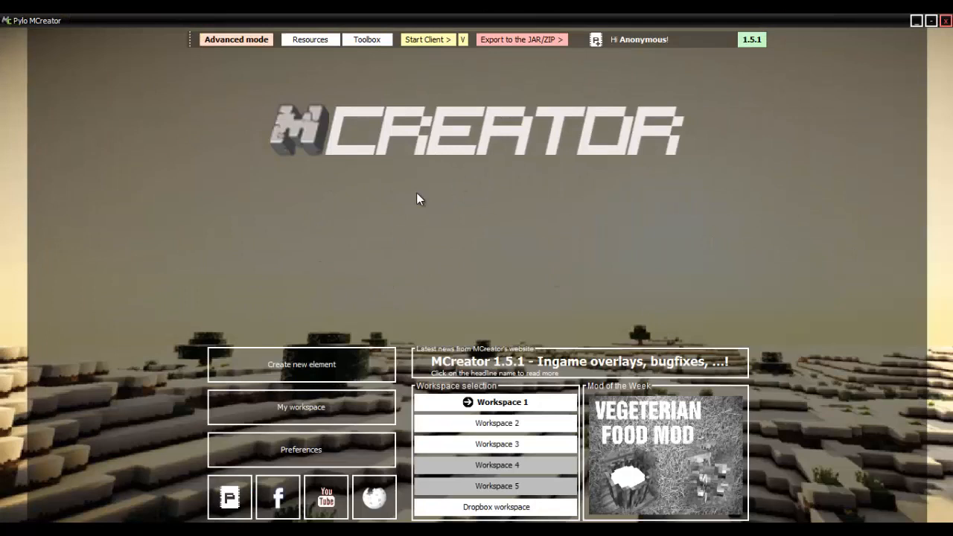
pyautogui.moveTo(707, 146)
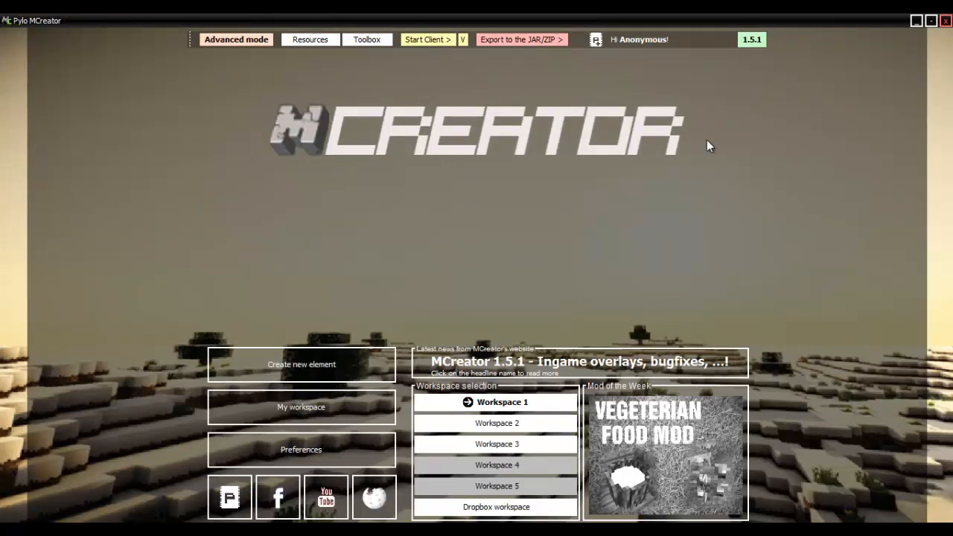
pyautogui.moveTo(447, 216)
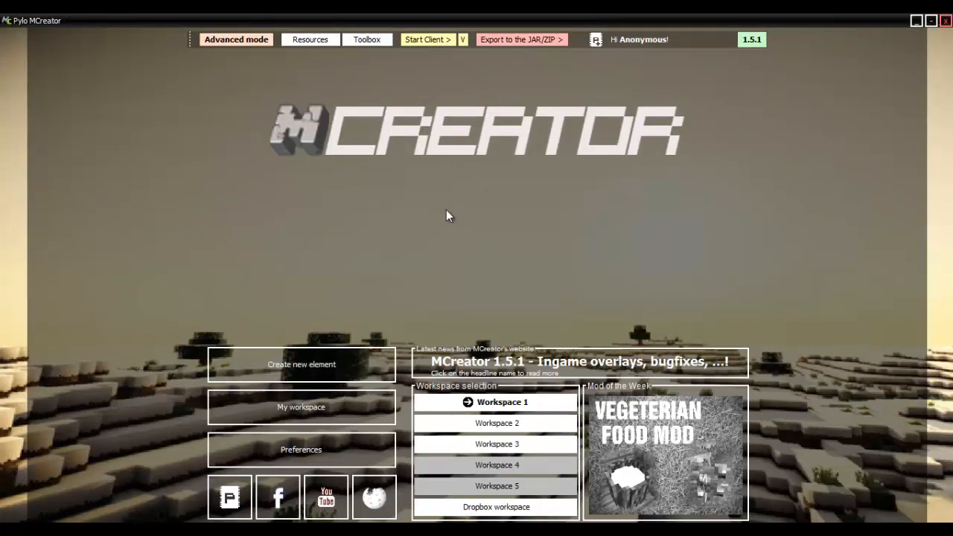
pyautogui.moveTo(378, 280)
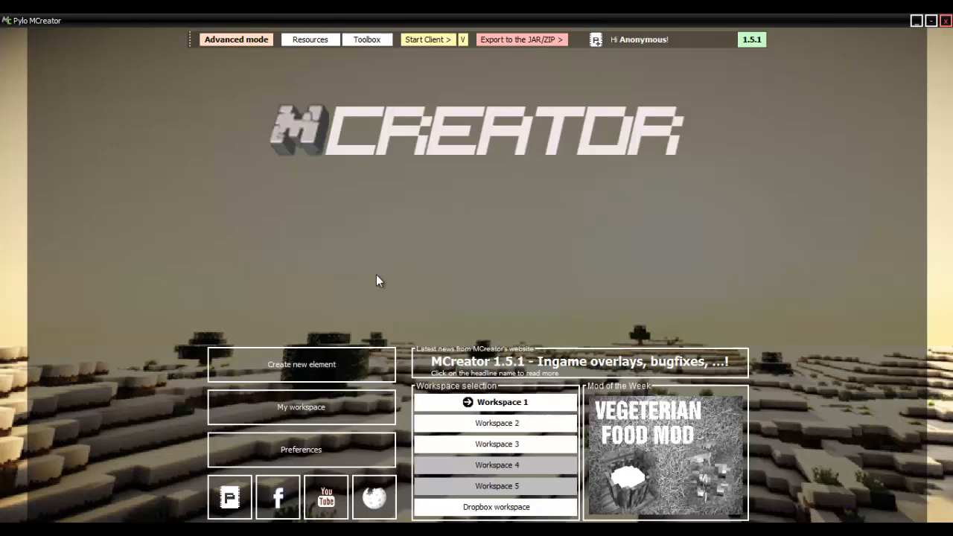